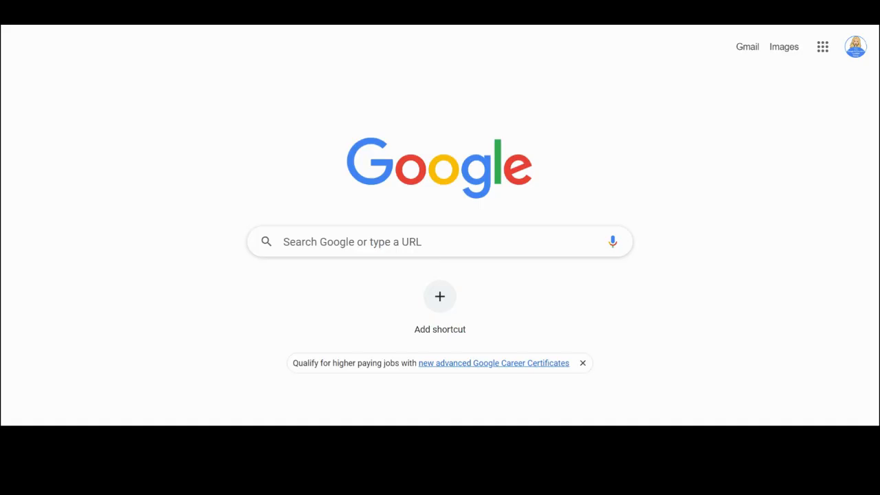
pyautogui.moveTo(583, 32)
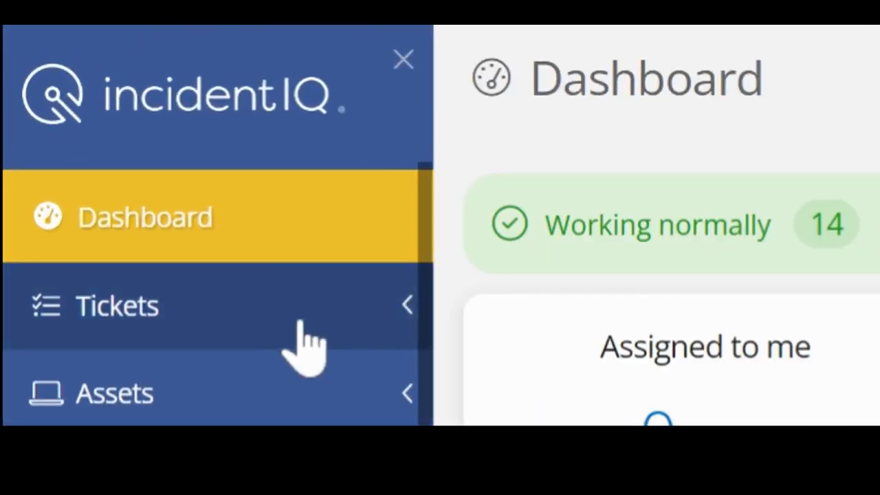
# Expand Tickets in the sidebar and start a new ticket.
pyautogui.click(117, 305)
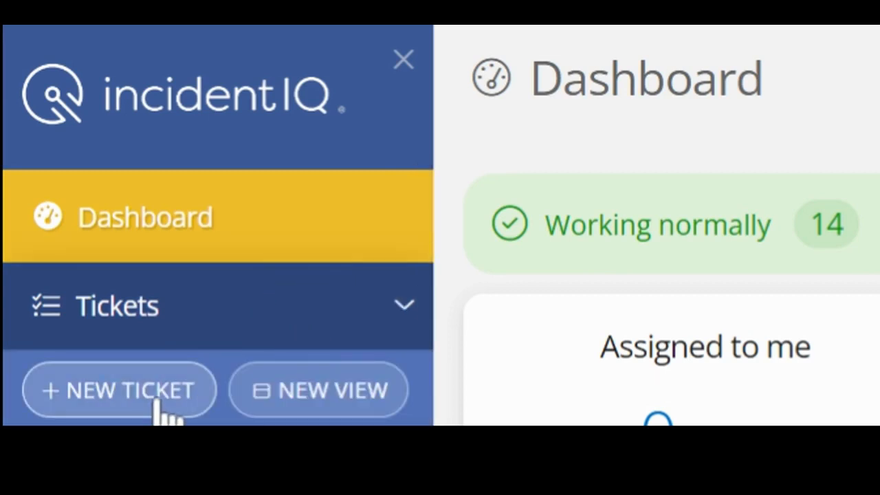
pyautogui.click(119, 390)
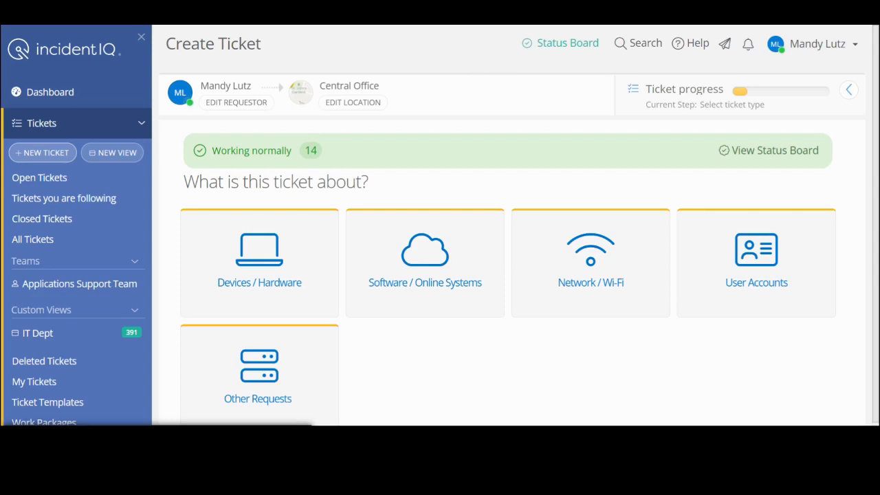
pyautogui.moveTo(259, 259)
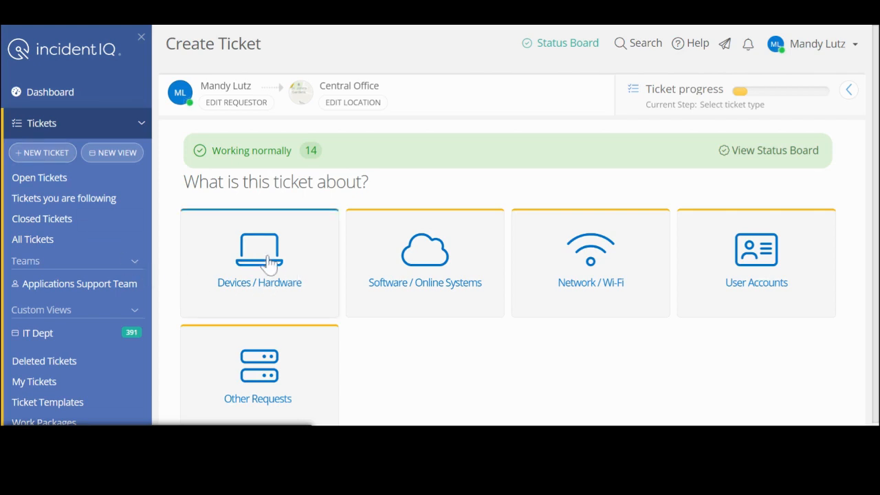
# Choose Devices / Hardware and link the Lenovo 13w Yoga laptop.
pyautogui.click(259, 262)
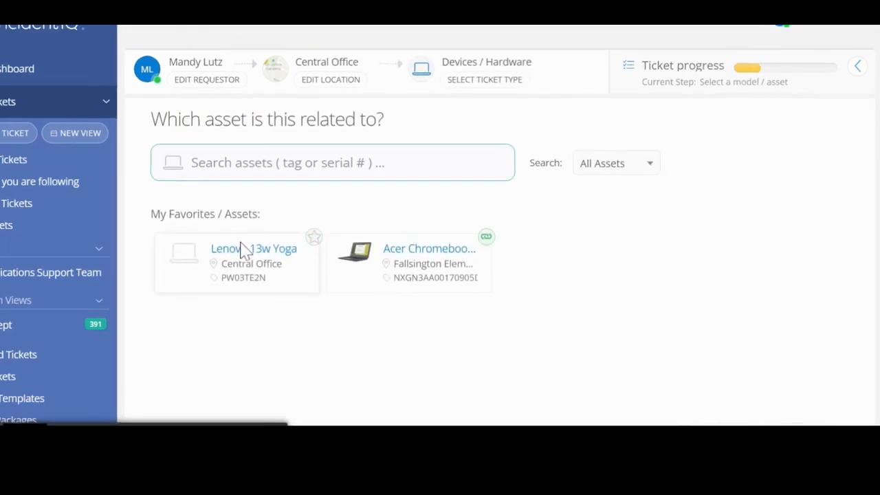
pyautogui.scroll(-3)
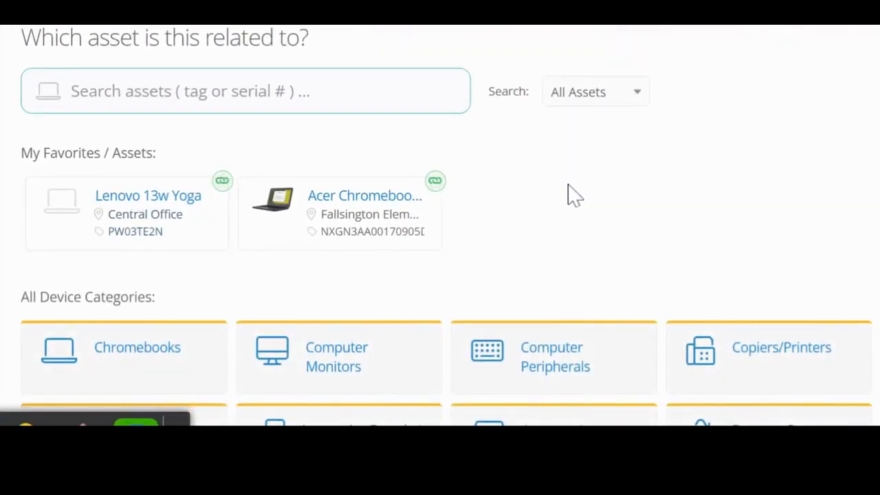
pyautogui.moveTo(583, 192)
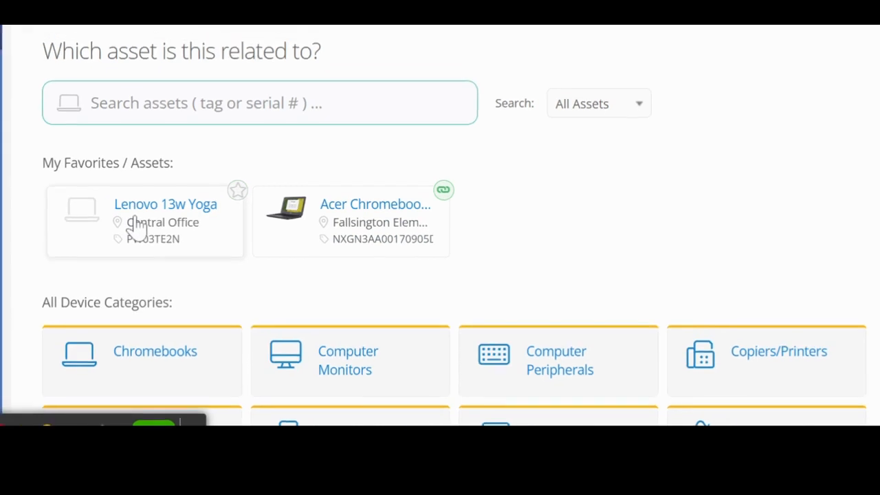
pyautogui.click(165, 204)
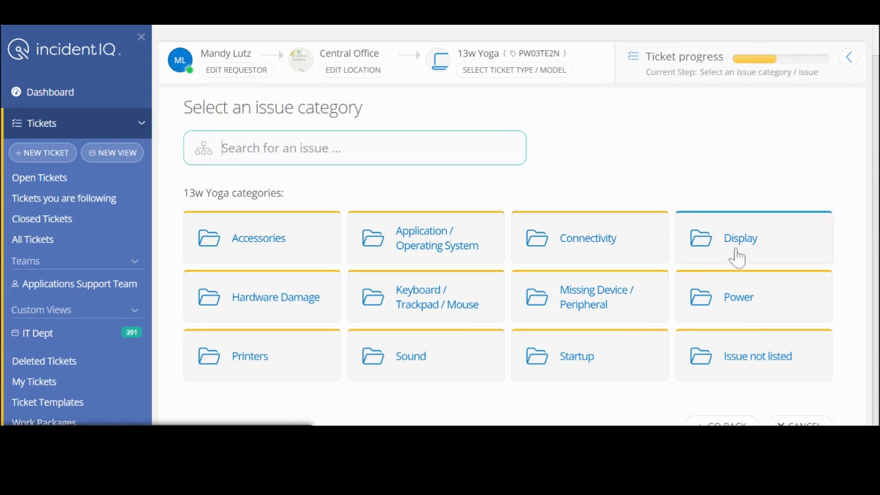
# Pick the Display category and the 'Screen / monitor doesn't turn on' issue.
pyautogui.click(741, 238)
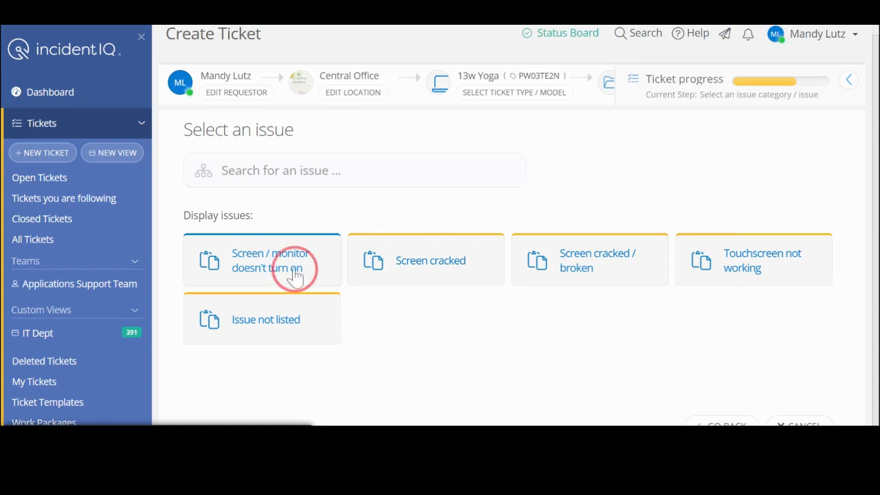
pyautogui.click(269, 260)
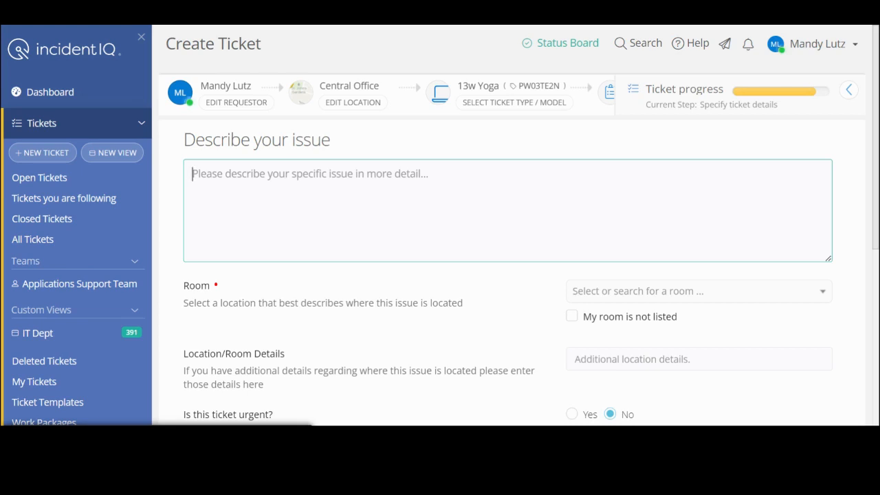
# Describe the dim screen that won't brighten with the keyboard brightness buttons.
pyautogui.click(309, 174)
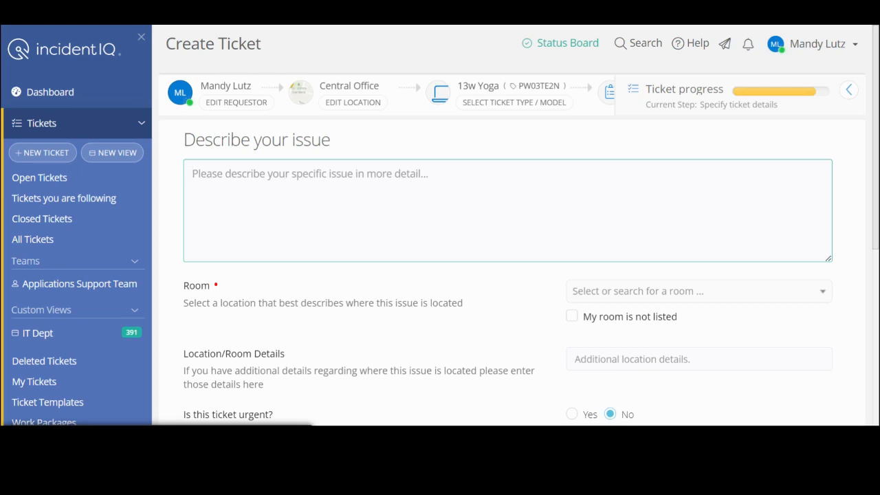
pyautogui.write('Thi')
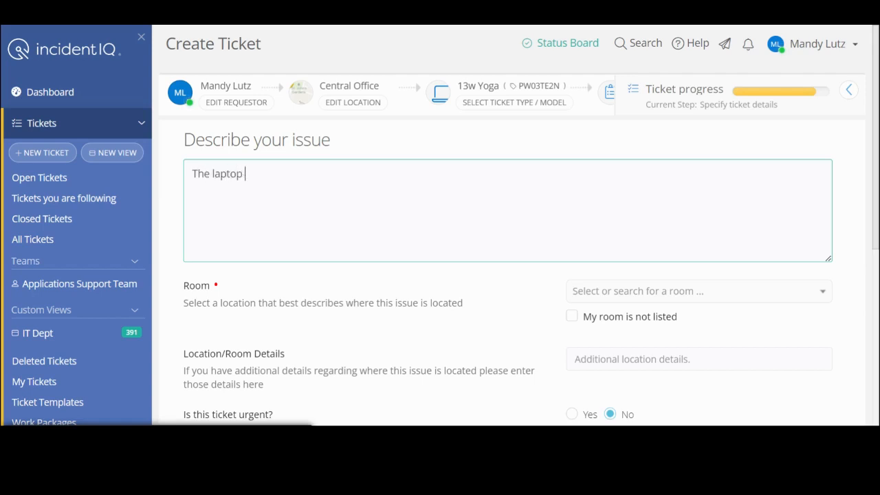
pyautogui.write('screen is dim and will not')
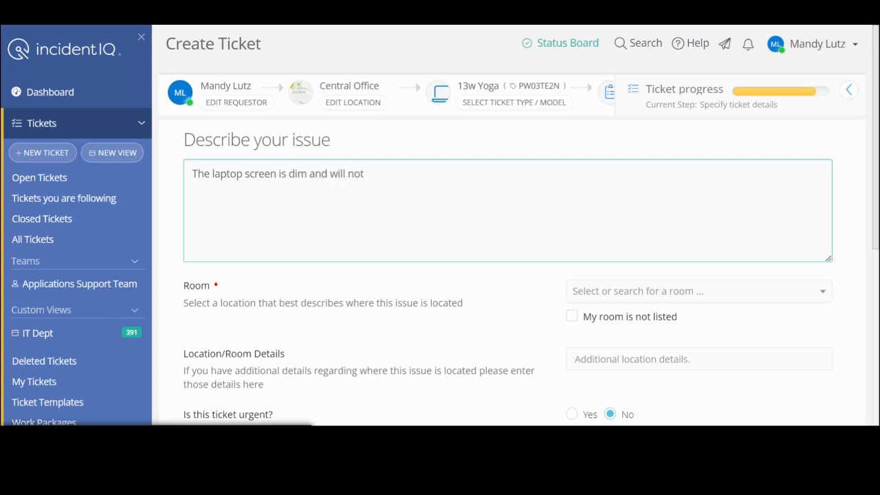
pyautogui.write('brighten when I use the')
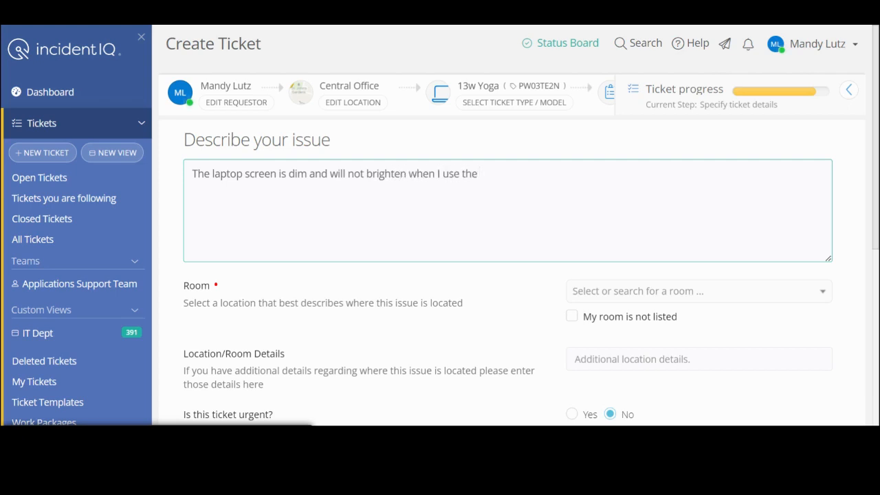
pyautogui.write('bright')
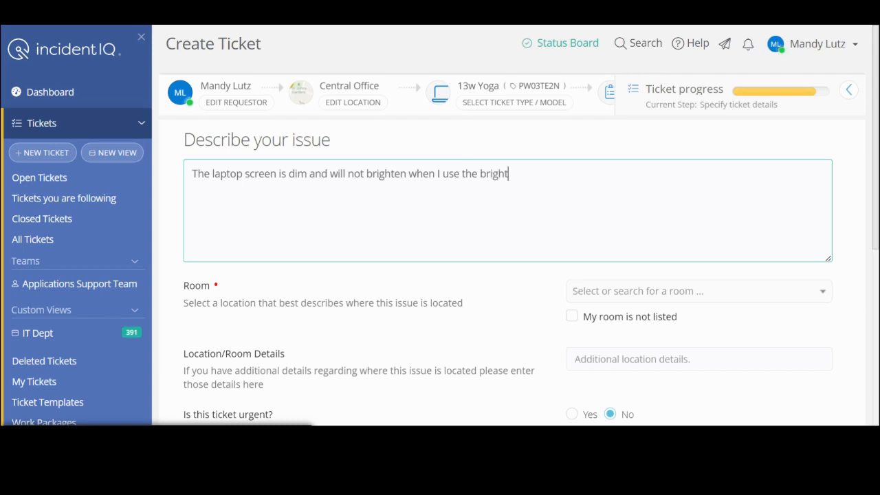
pyautogui.write('/dim')
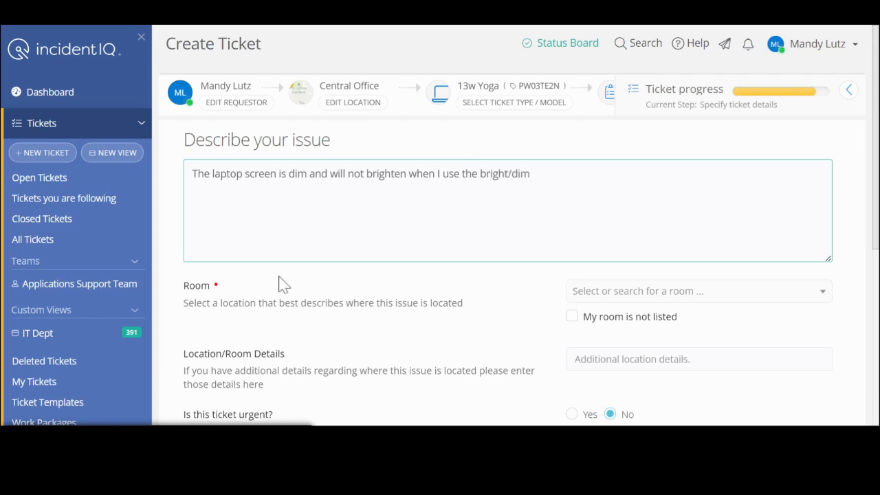
pyautogui.write('i')
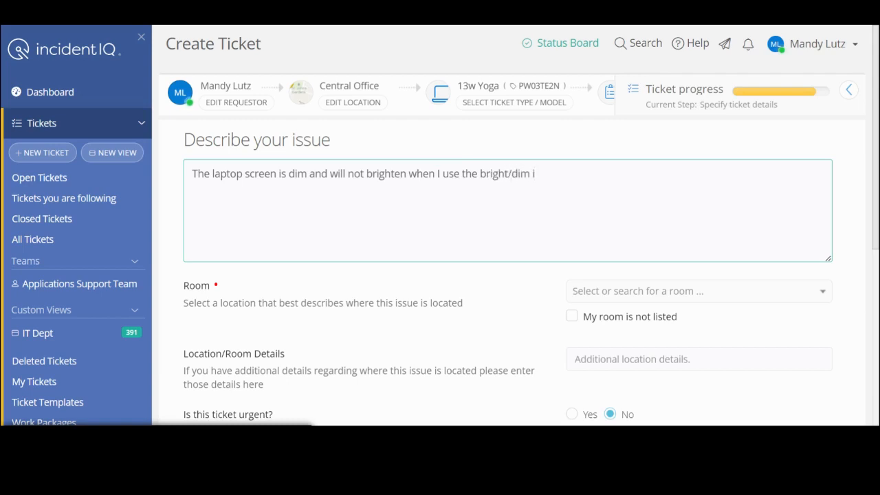
pyautogui.write('buttons on')
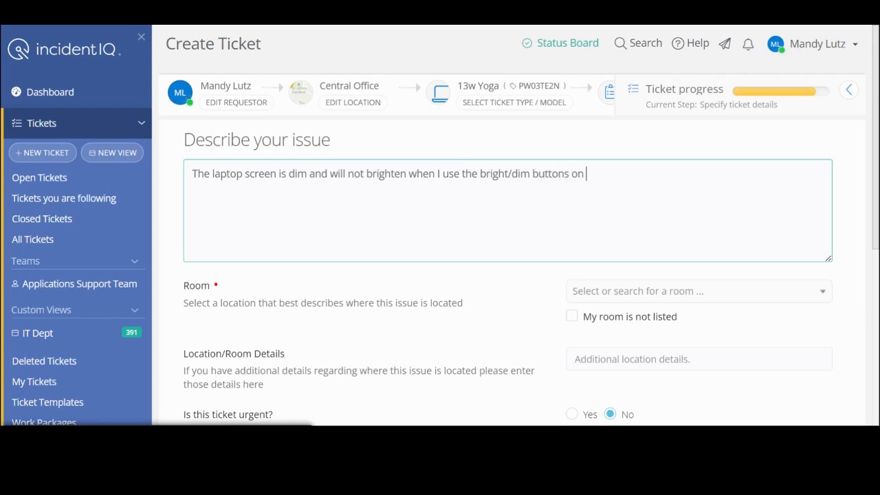
pyautogui.write('my keyboard.')
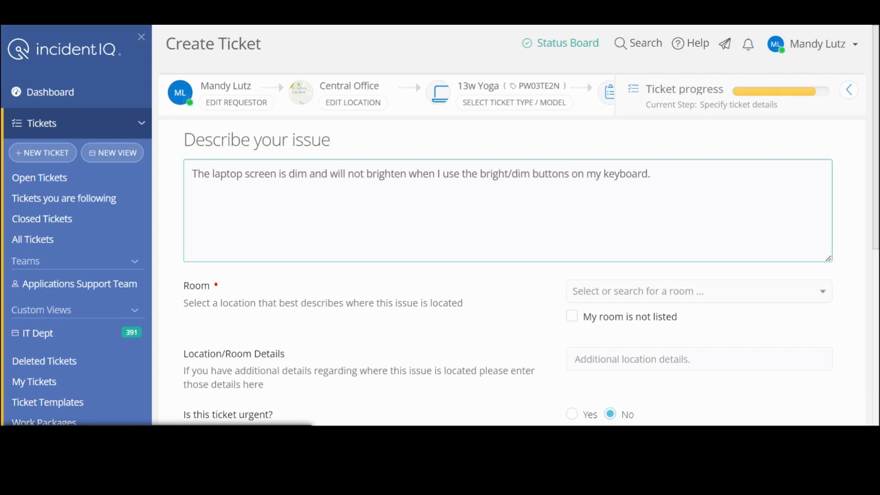
pyautogui.scroll(-3)
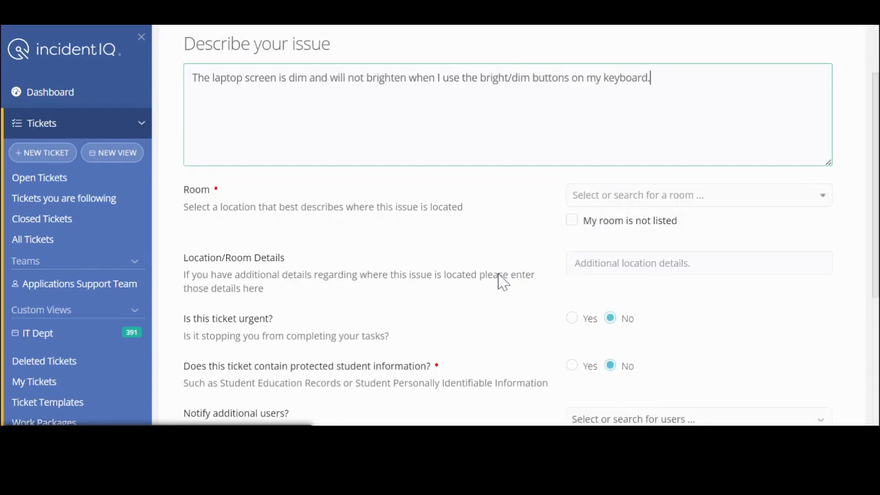
pyautogui.moveTo(825, 206)
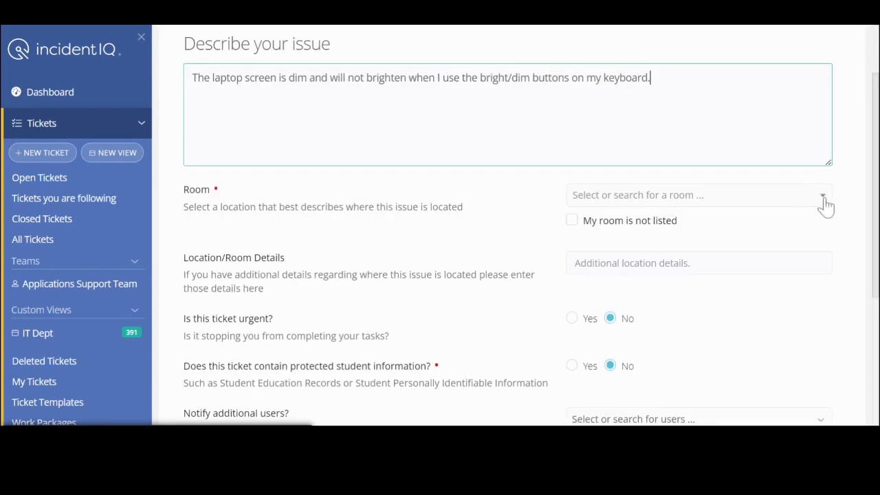
pyautogui.click(698, 195)
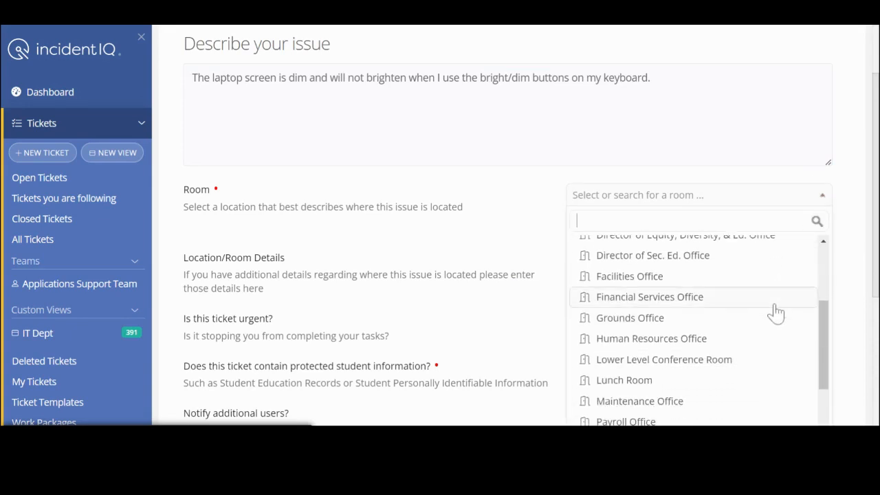
pyautogui.scroll(-3)
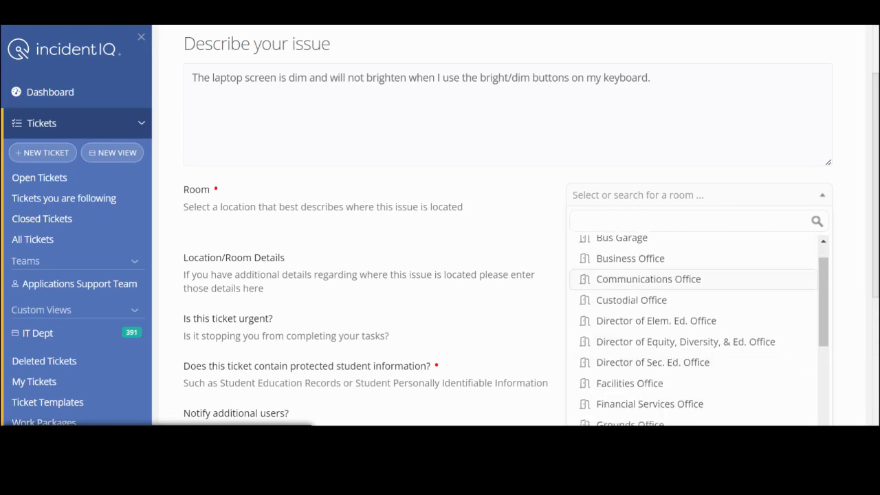
pyautogui.scroll(-3)
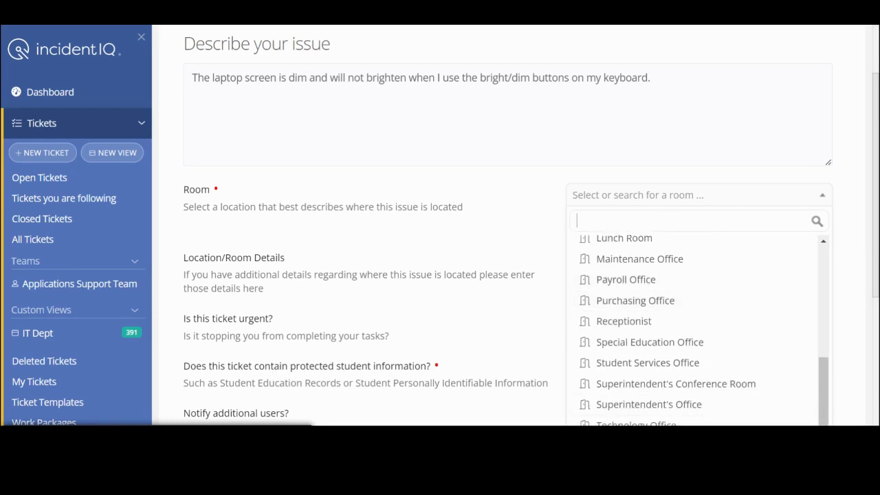
pyautogui.moveTo(671, 289)
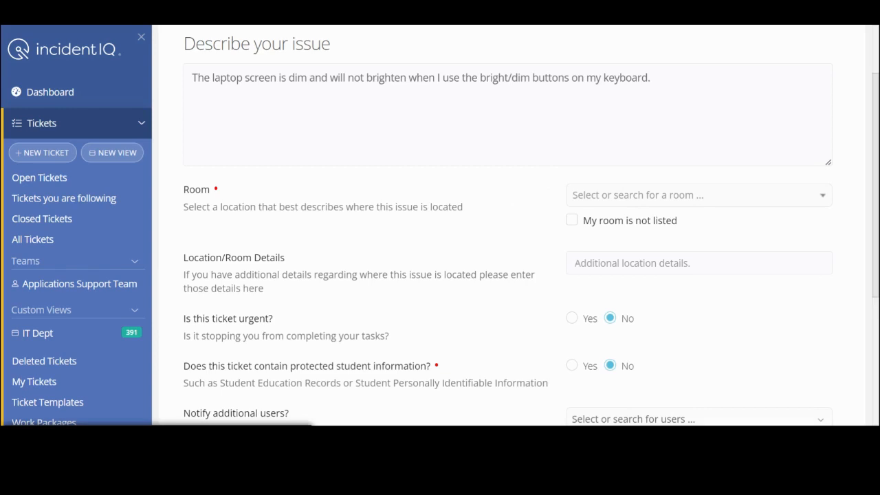
pyautogui.moveTo(581, 225)
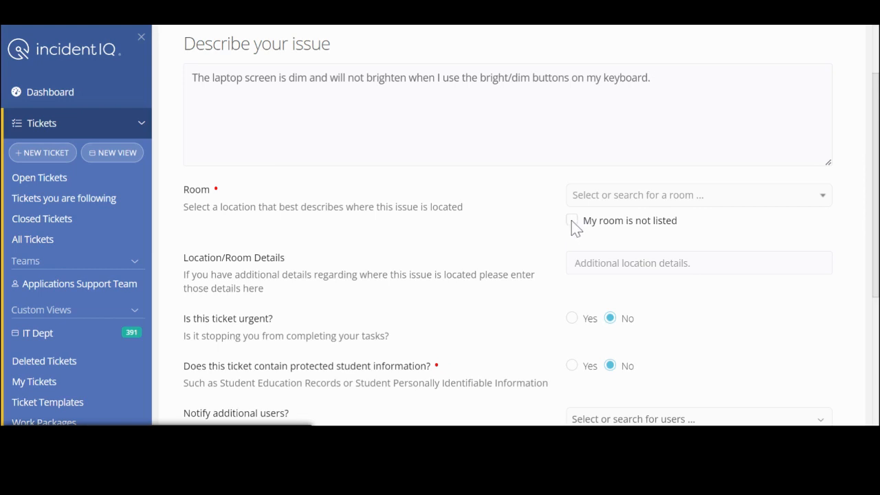
# Tick 'My room is not listed' and enter 'I'm in the building on Tues & Thurs'.
pyautogui.click(573, 221)
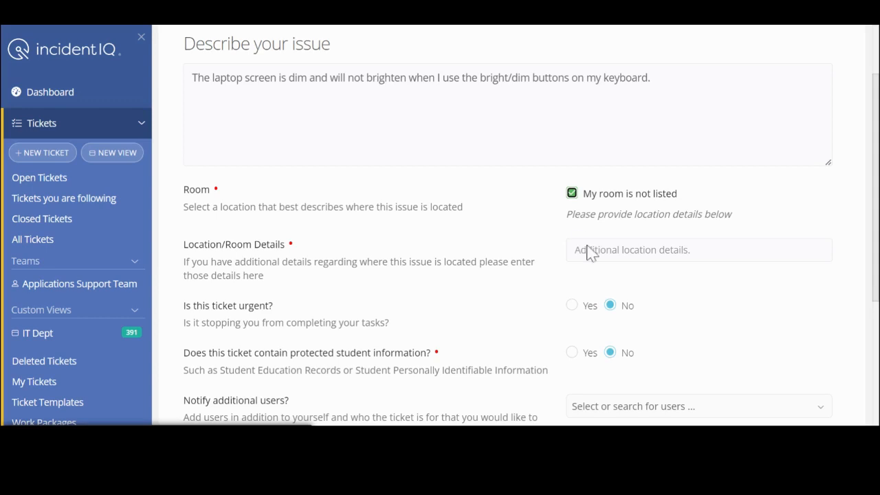
pyautogui.click(698, 250)
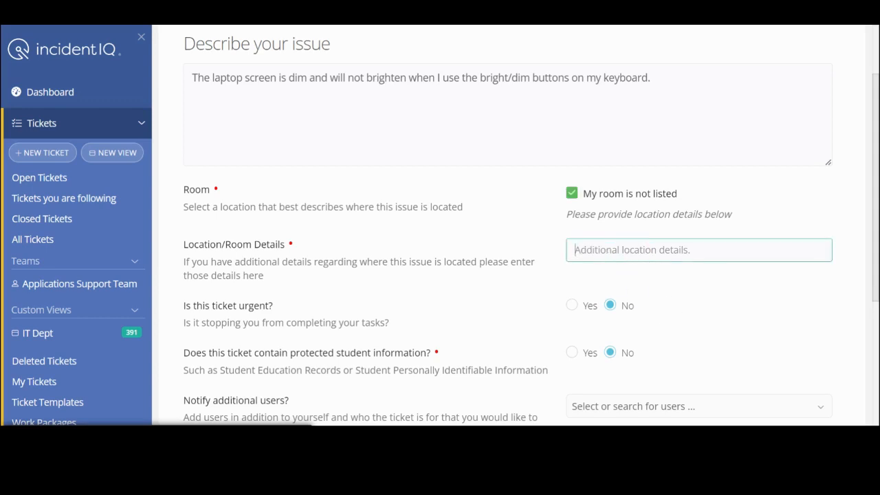
pyautogui.write("I'm in the building on Tues")
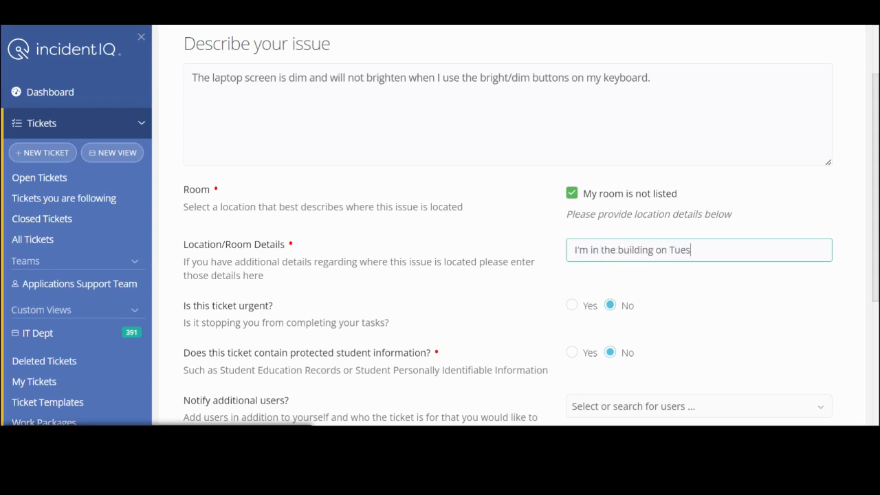
pyautogui.write('& T')
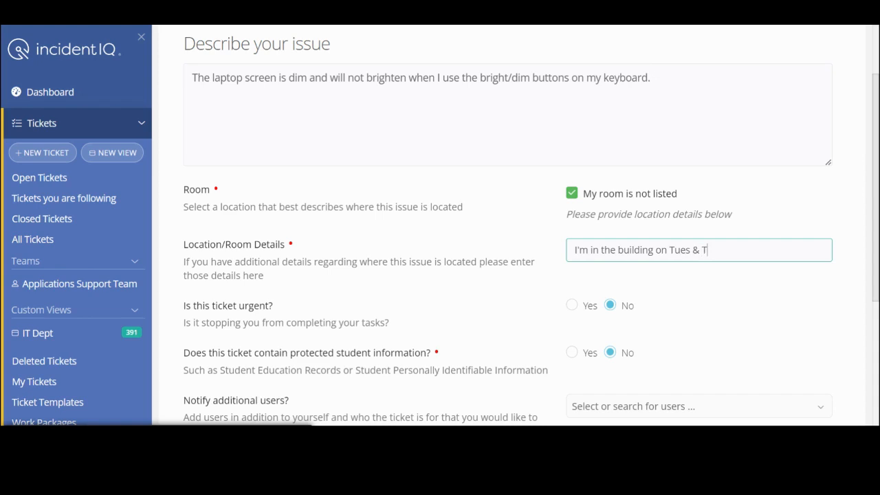
pyautogui.write('hurs')
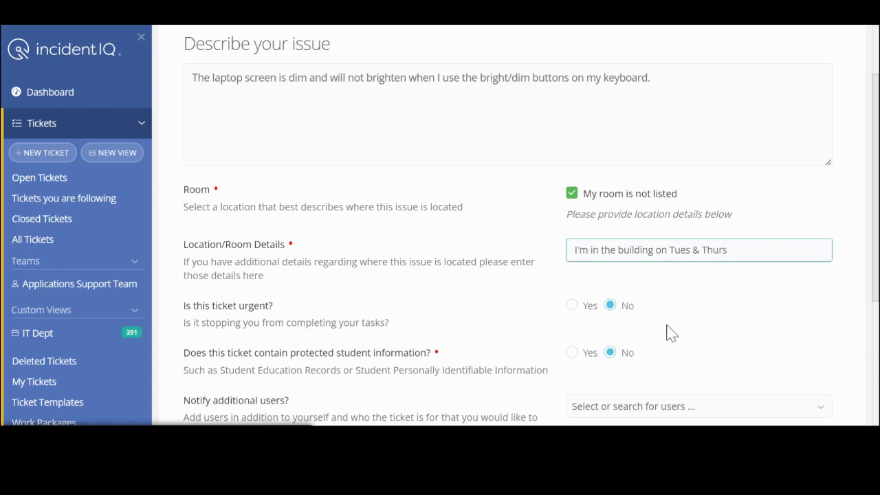
pyautogui.scroll(-3)
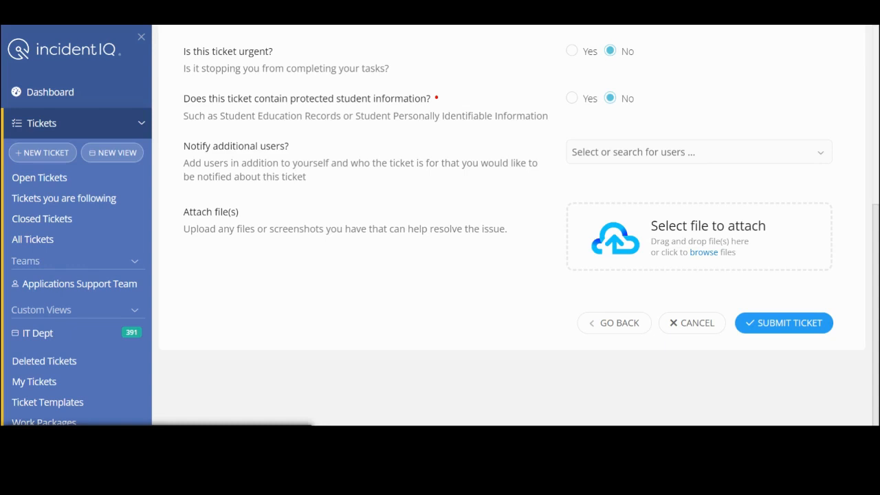
pyautogui.moveTo(688, 263)
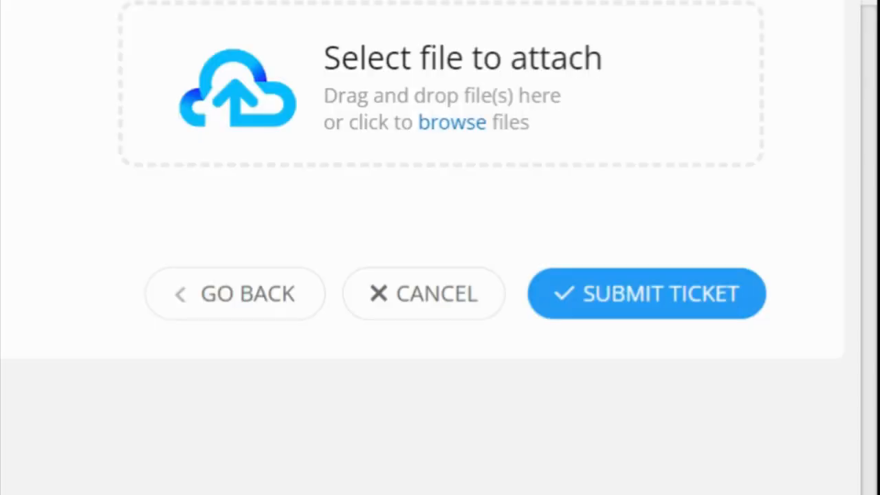
pyautogui.moveTo(653, 331)
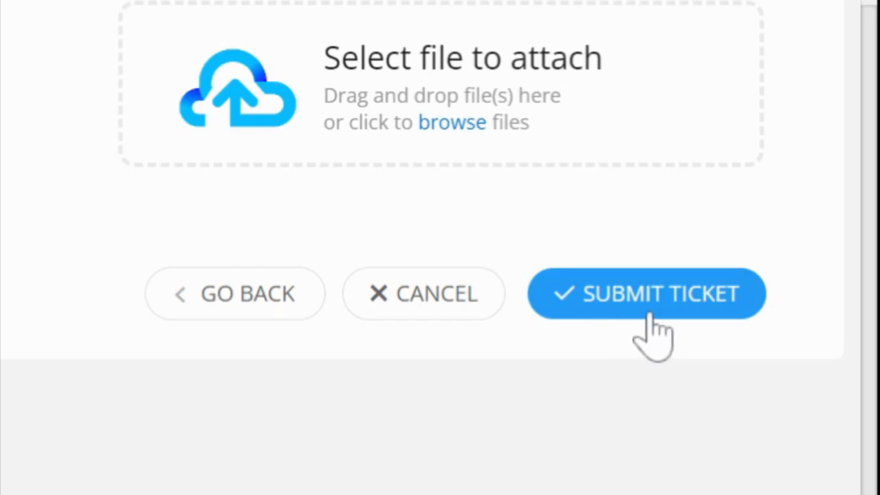
# Submit the dim-screen help ticket.
pyautogui.click(646, 294)
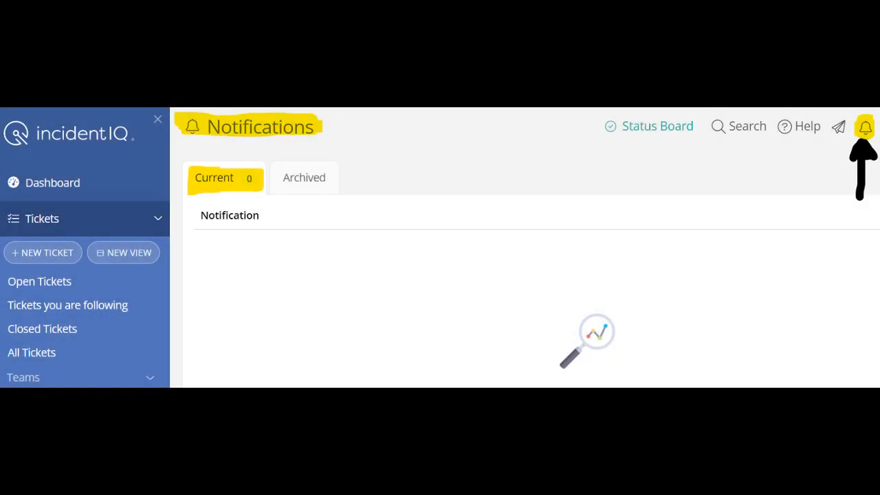